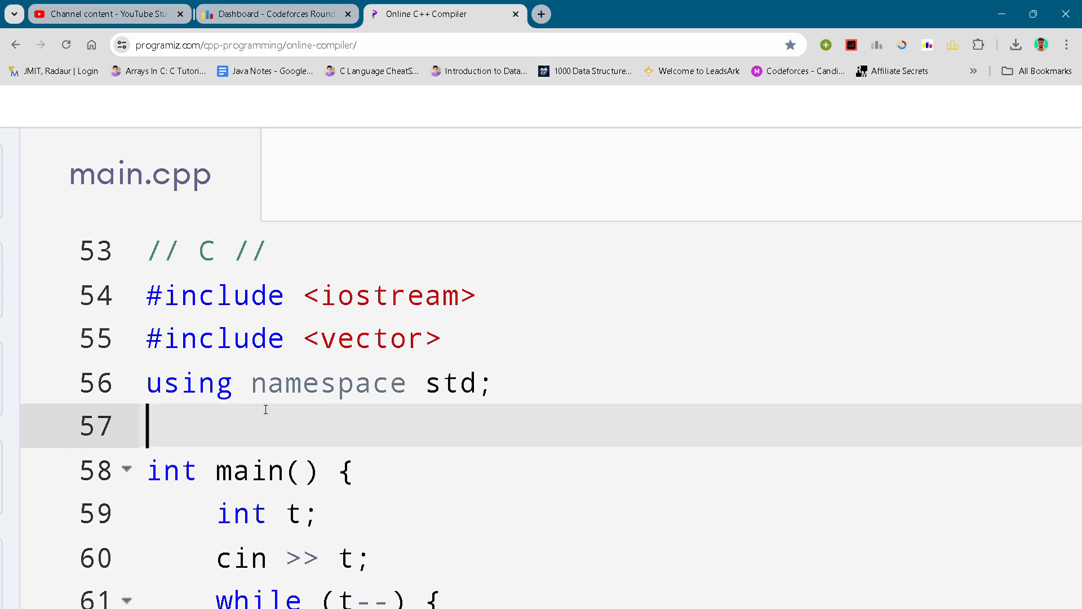
pyautogui.moveTo(5, 496)
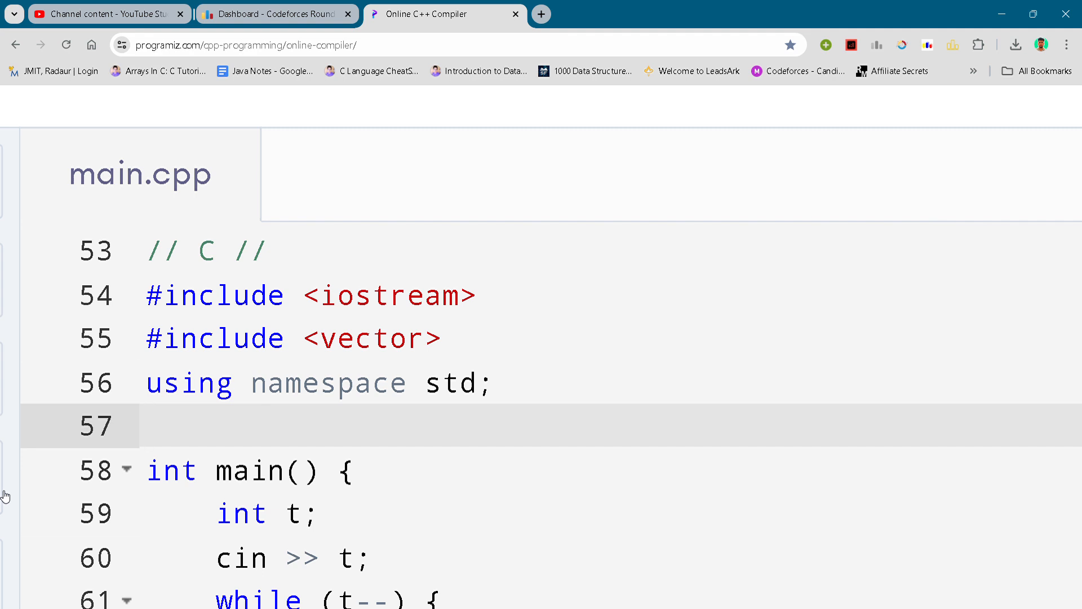
pyautogui.click(146, 425)
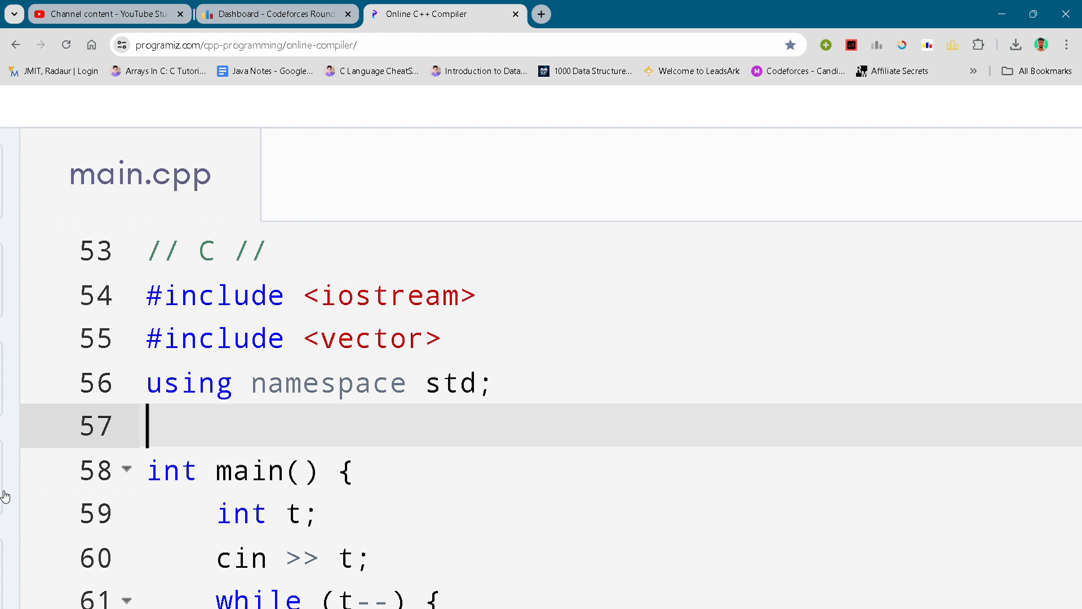
pyautogui.moveTo(468, 414)
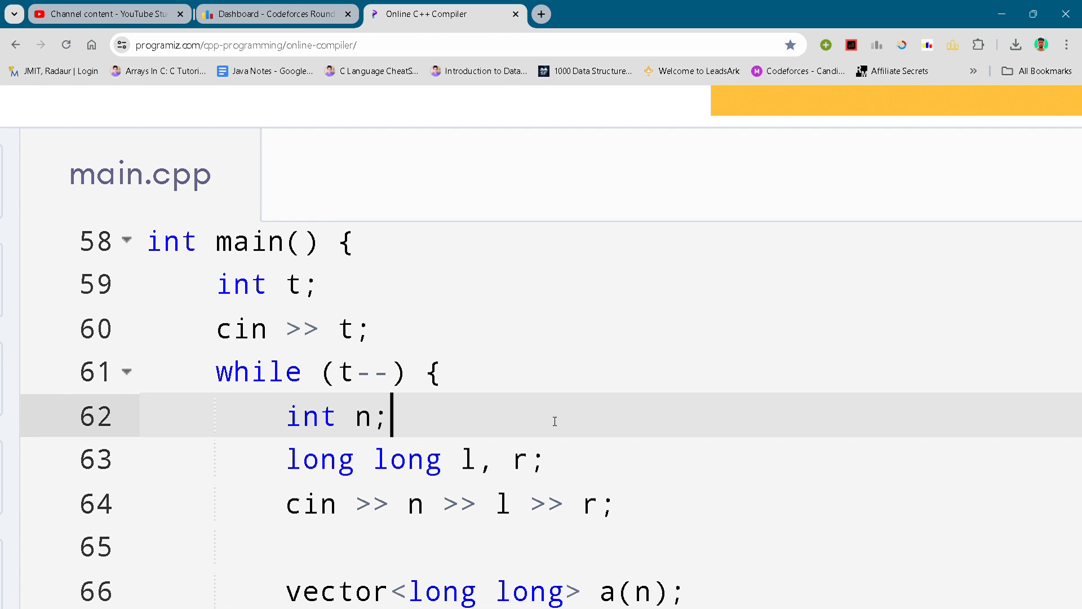
pyautogui.scroll(-3)
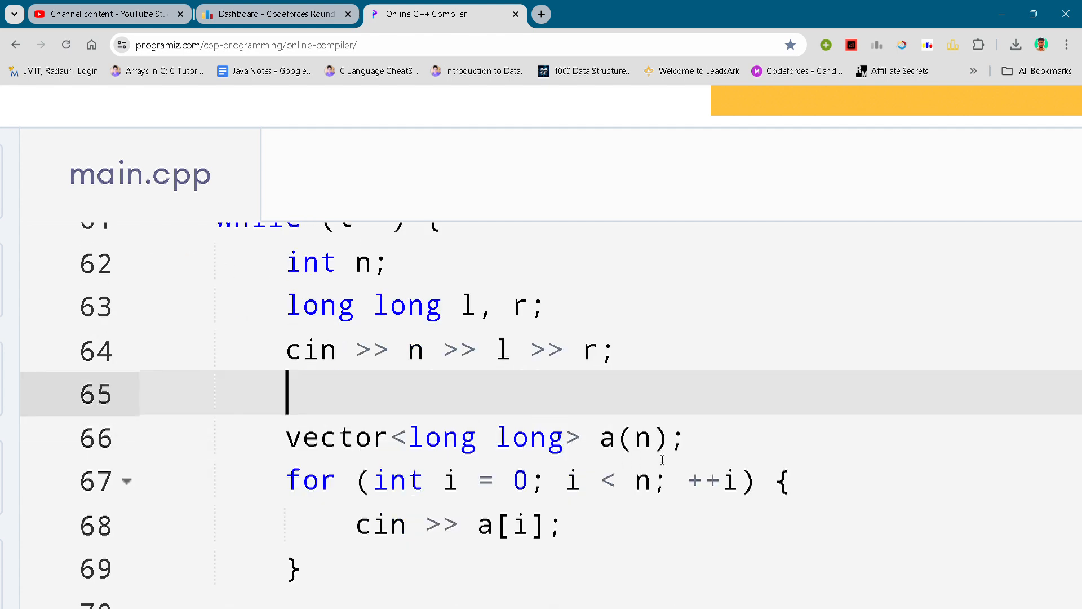
pyautogui.scroll(-3)
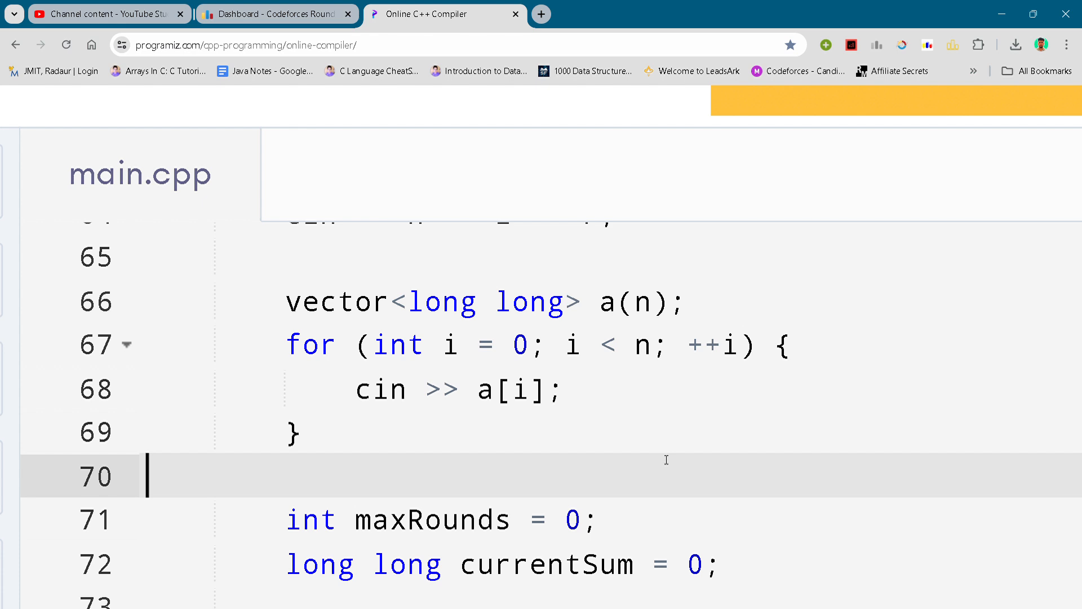
pyautogui.moveTo(664, 493)
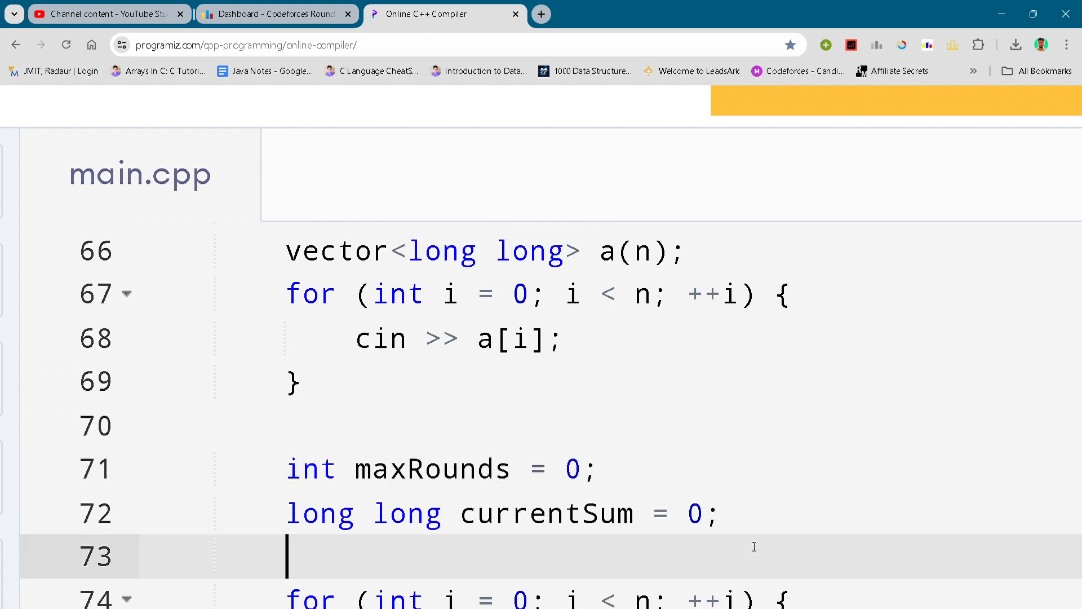
pyautogui.scroll(-3)
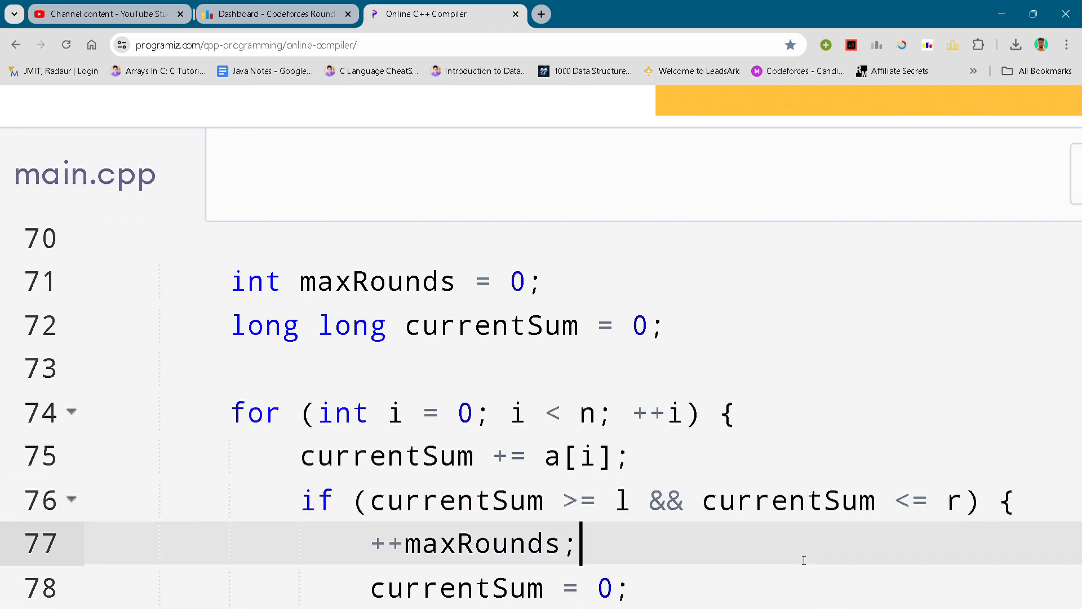
pyautogui.scroll(-3)
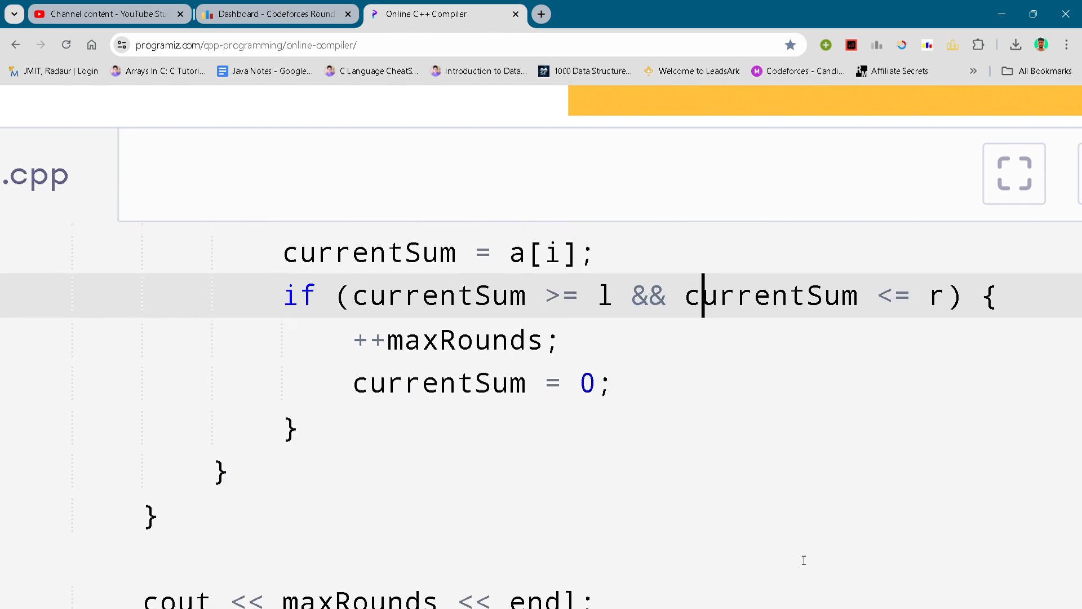
pyautogui.scroll(-3)
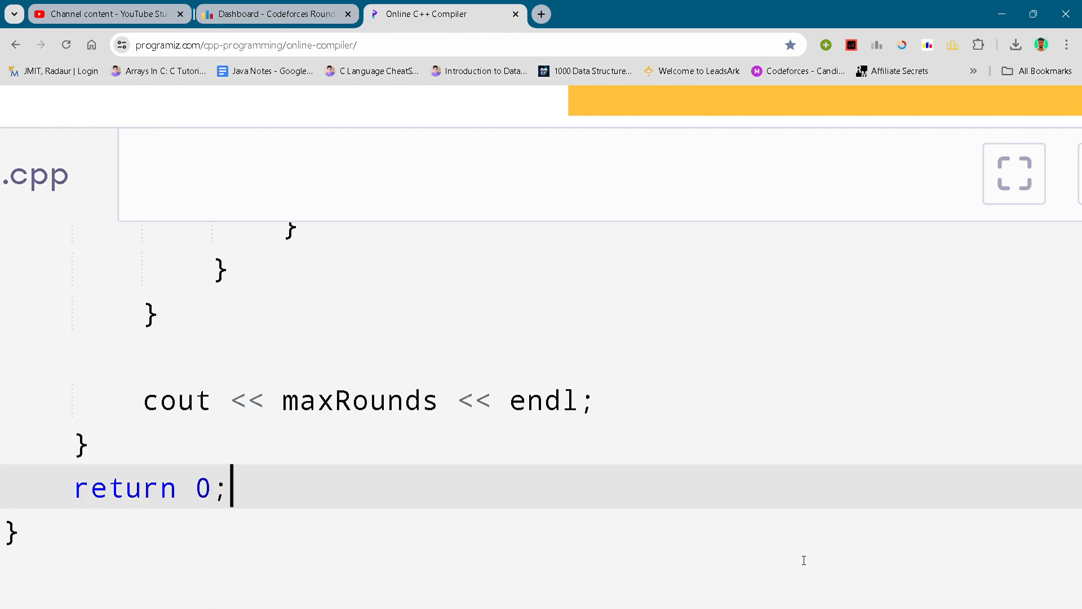